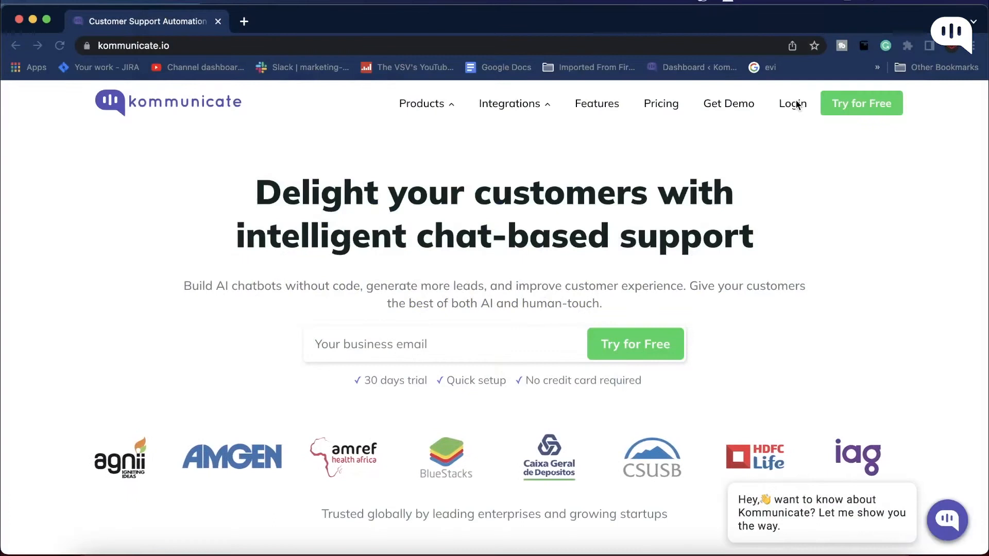
Step: Log in to Kommunicate and reach the analytics dashboard
click(792, 103)
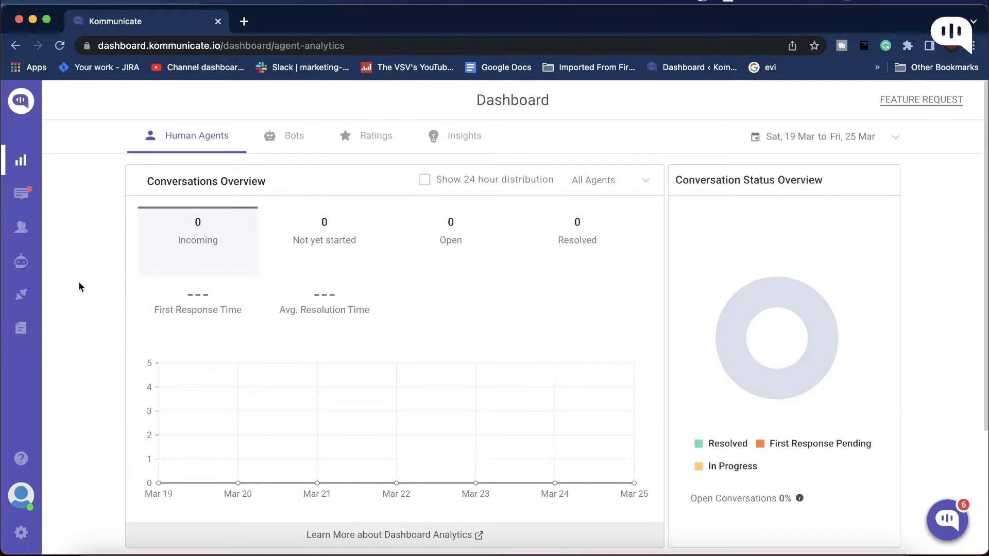
Step: Start an IBM Watson bot integration from the Kommunicate Bots section
click(20, 261)
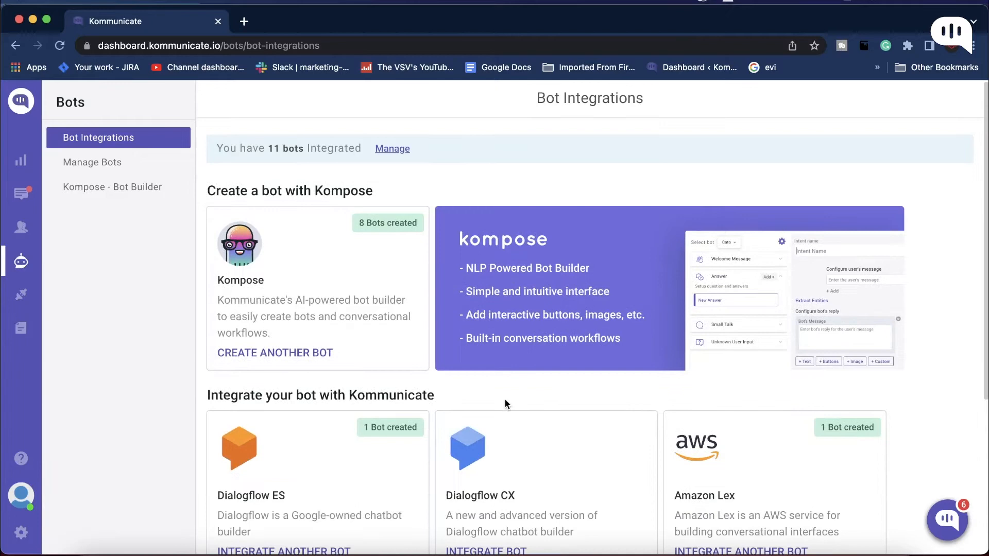
scroll(down, 3)
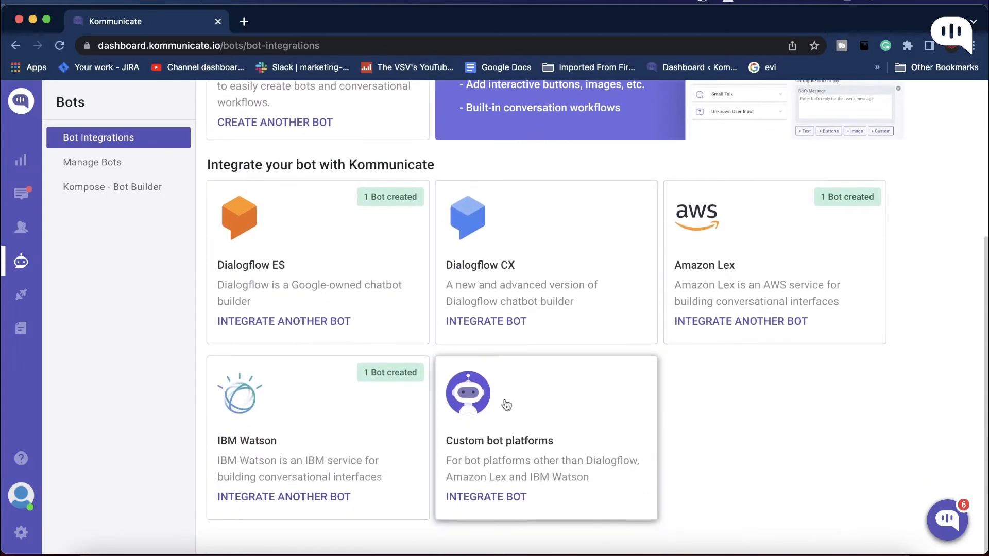
click(283, 496)
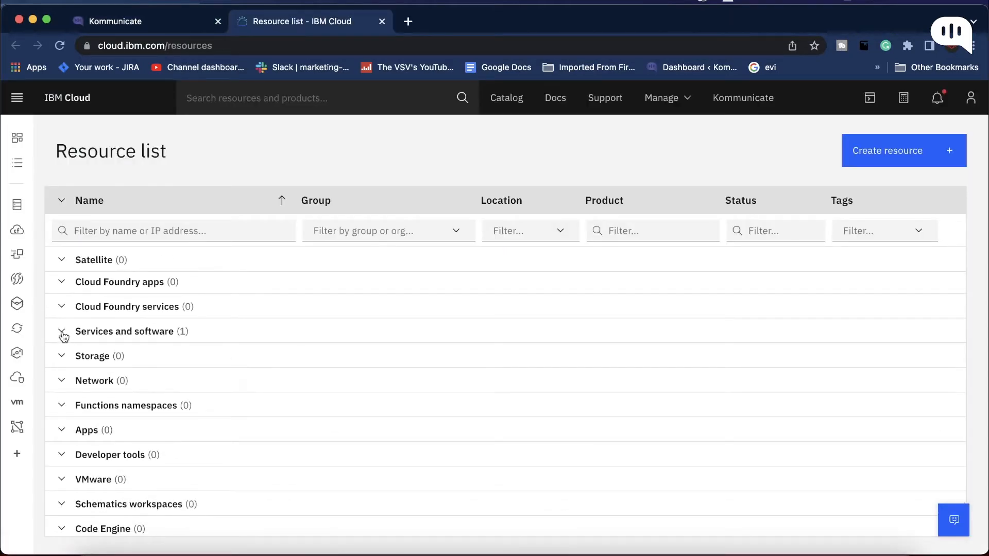
Step: Locate the Watson Assistant service under Services and software in IBM Cloud
click(62, 331)
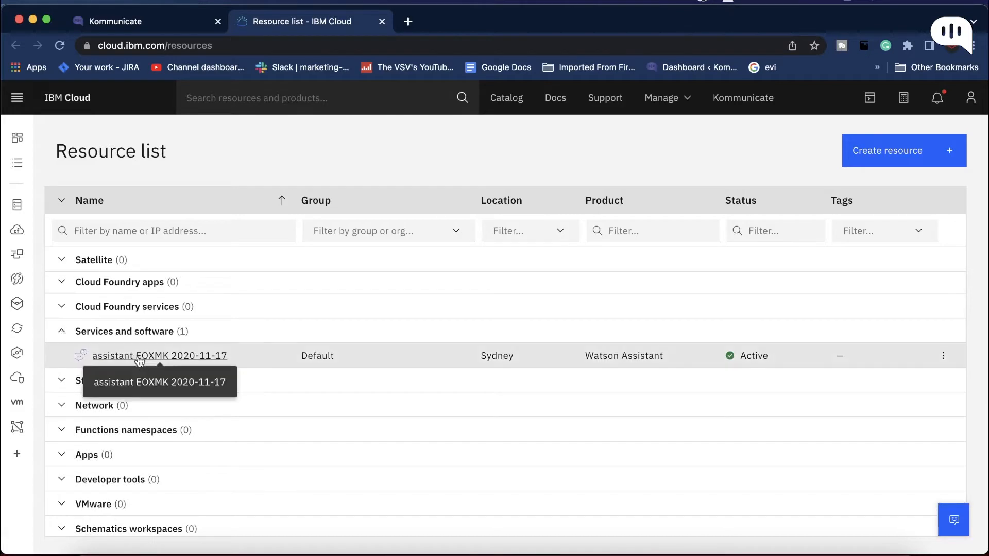
click(158, 355)
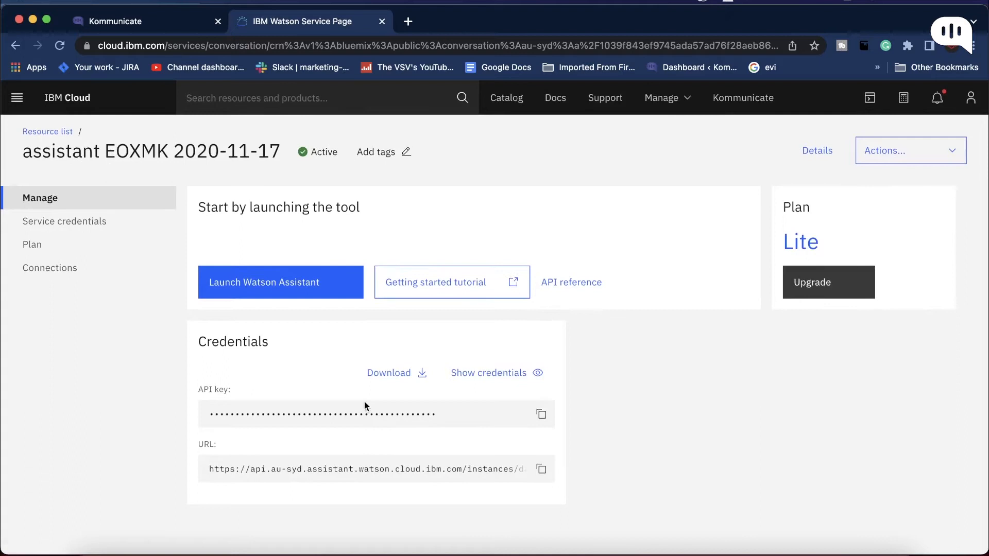
Step: Fill the Watson API key and URL from IBM Cloud credentials into the Kommunicate form
click(133, 21)
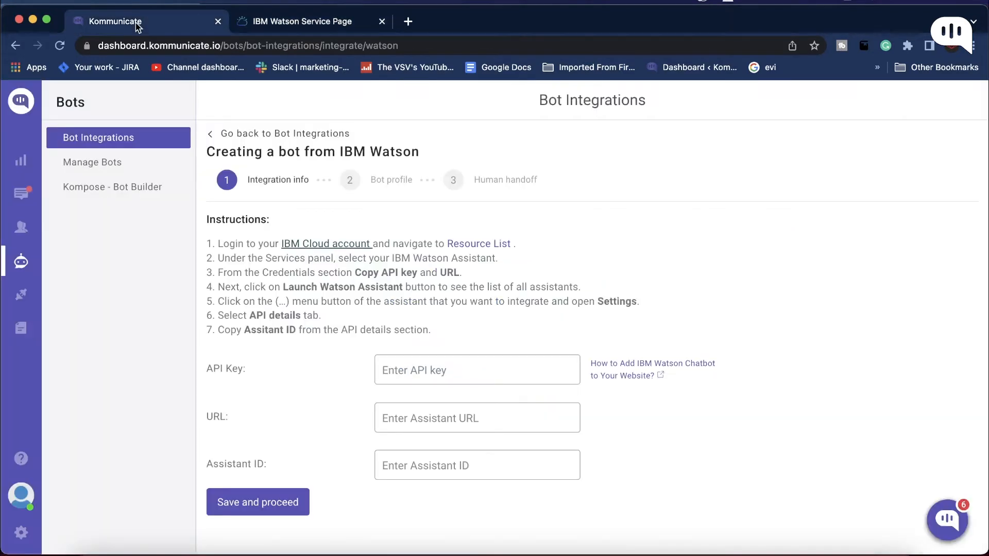
click(475, 370)
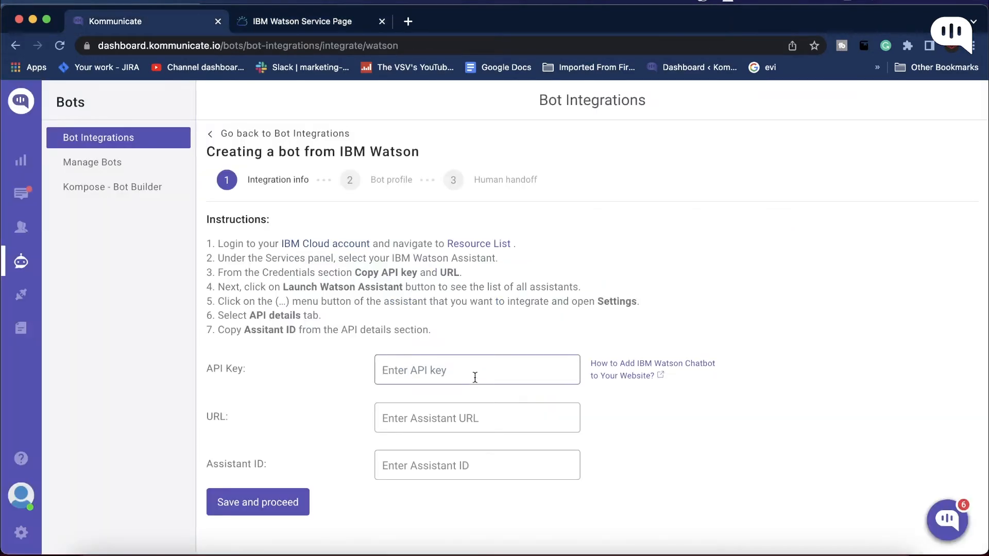
click(302, 21)
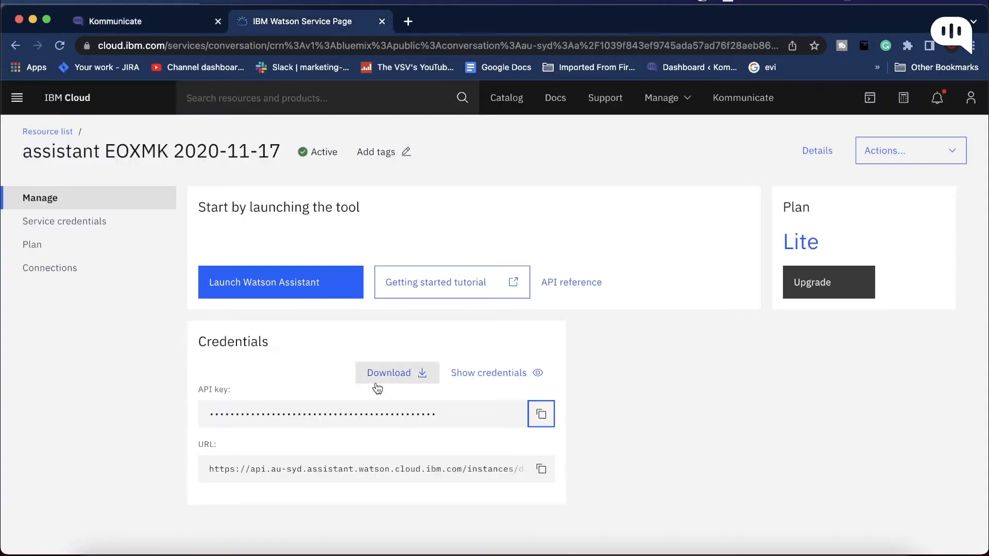
click(541, 467)
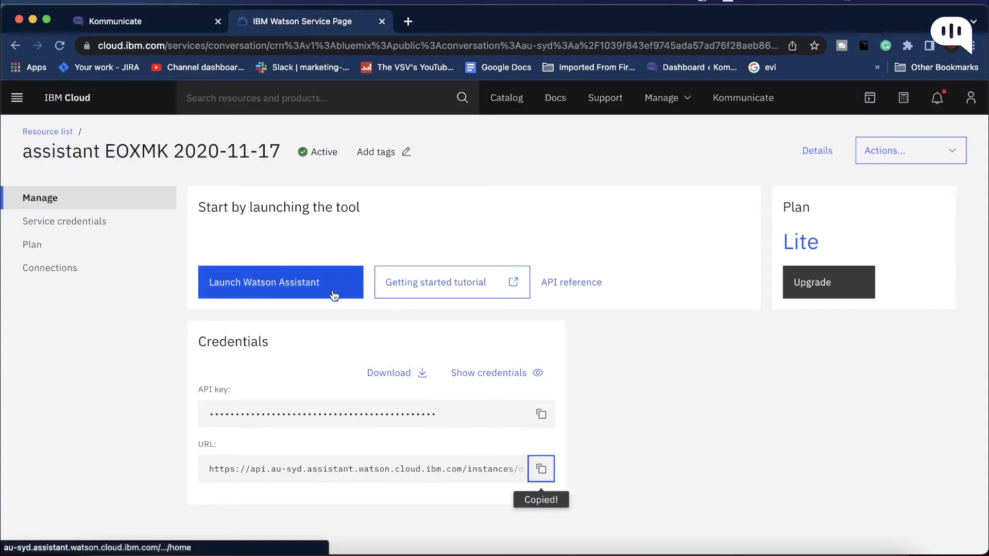
click(145, 21)
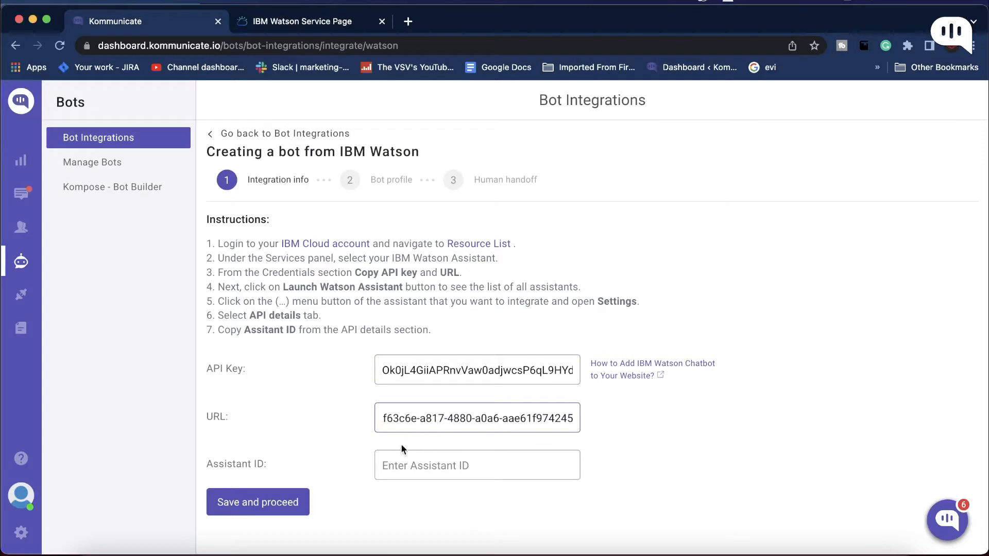
click(302, 21)
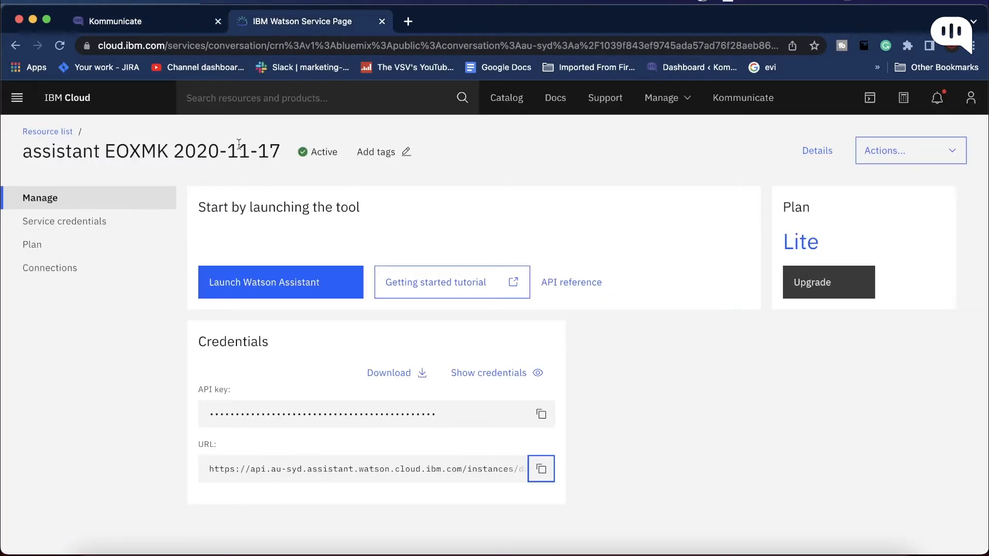
mouse_move(299, 293)
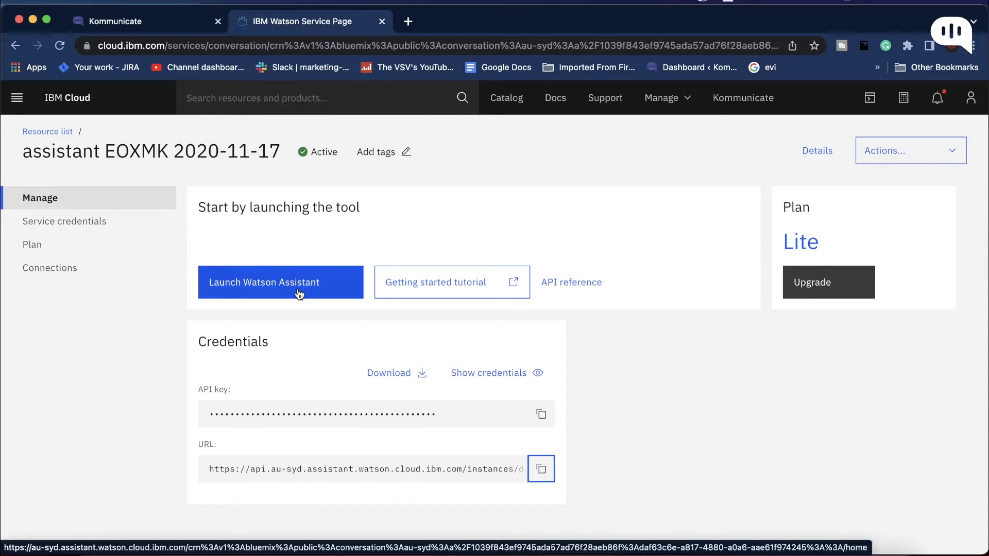
Step: Launch Watson Assistant and reach the settings of My first assistant for its ID
click(280, 282)
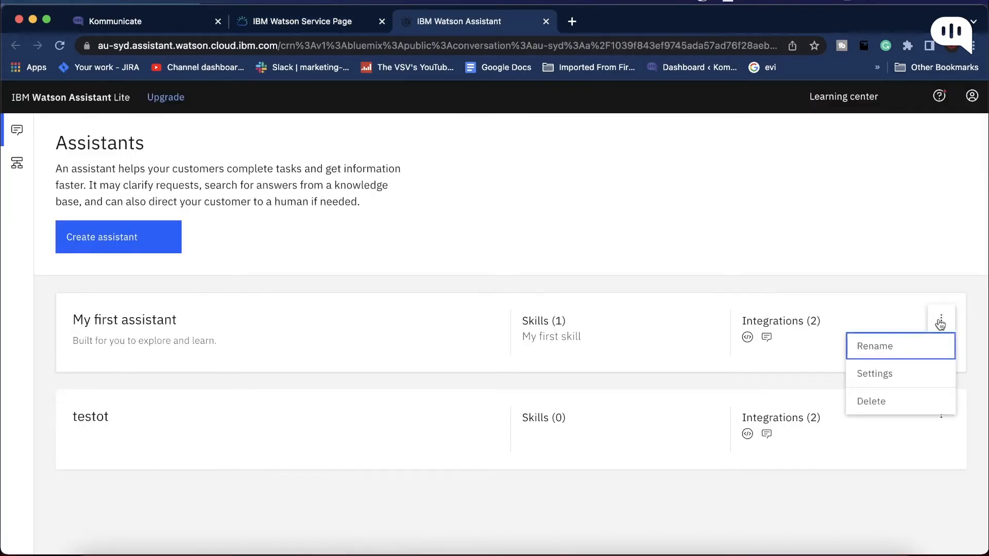
mouse_move(915, 379)
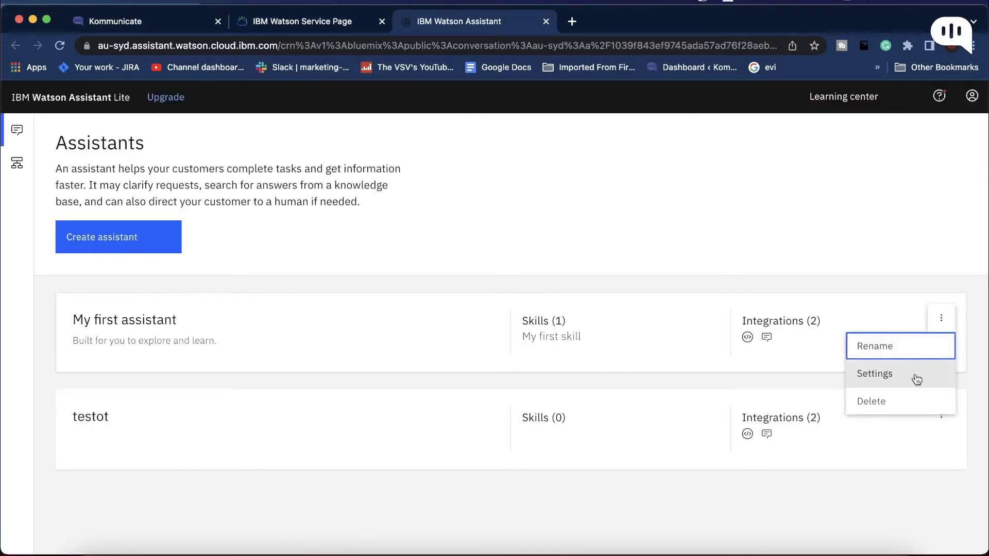
click(875, 373)
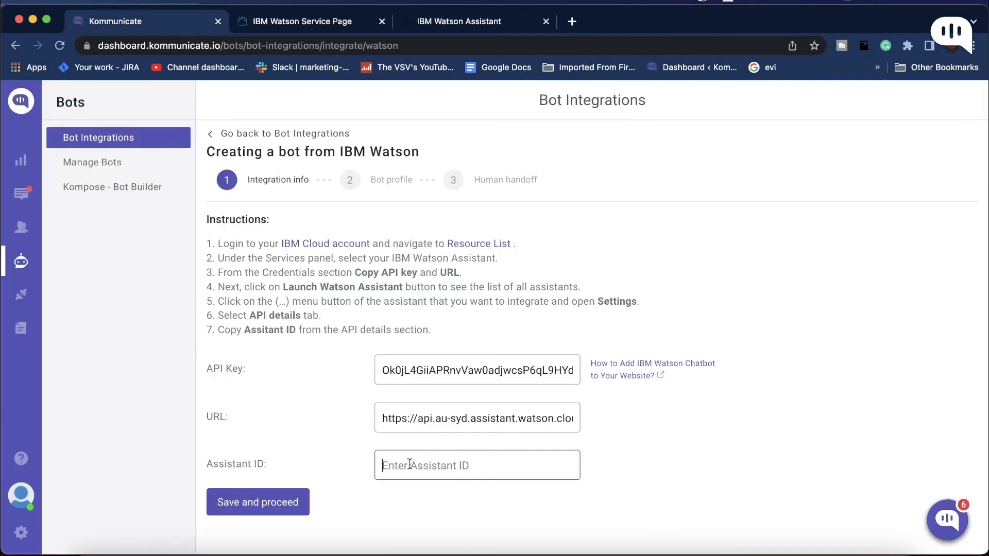
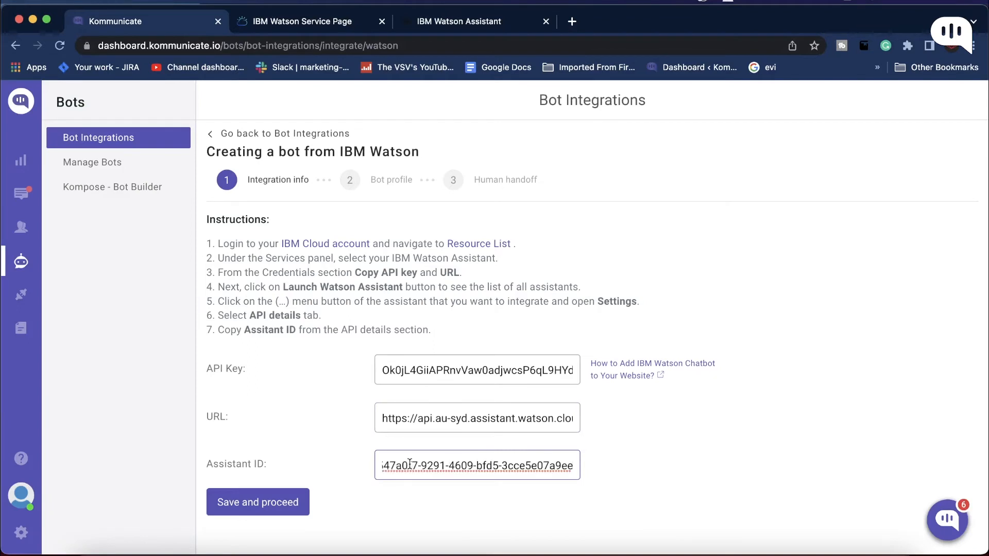
click(257, 501)
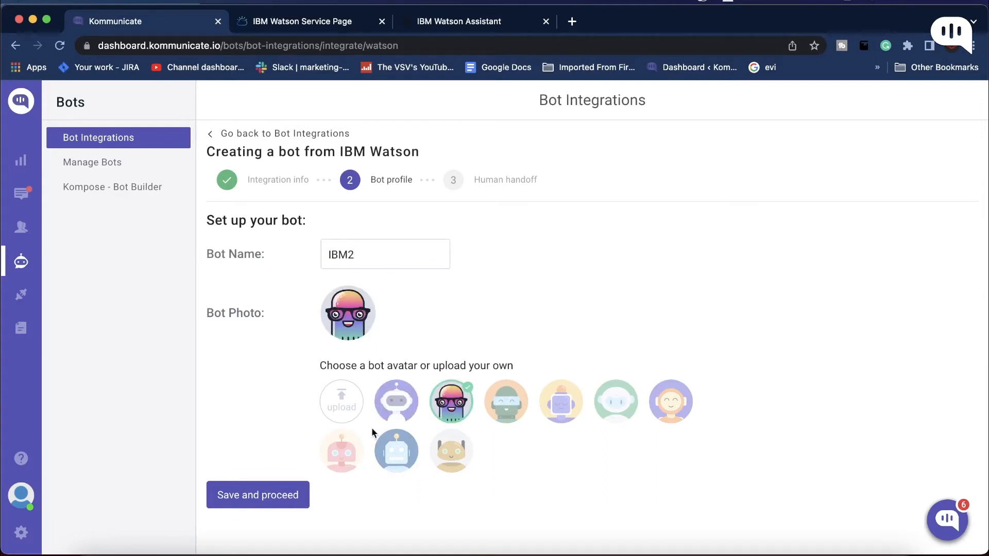
Step: Save bot profile IBM2, enable automatic bot-to-human handoff and finish setup
click(257, 495)
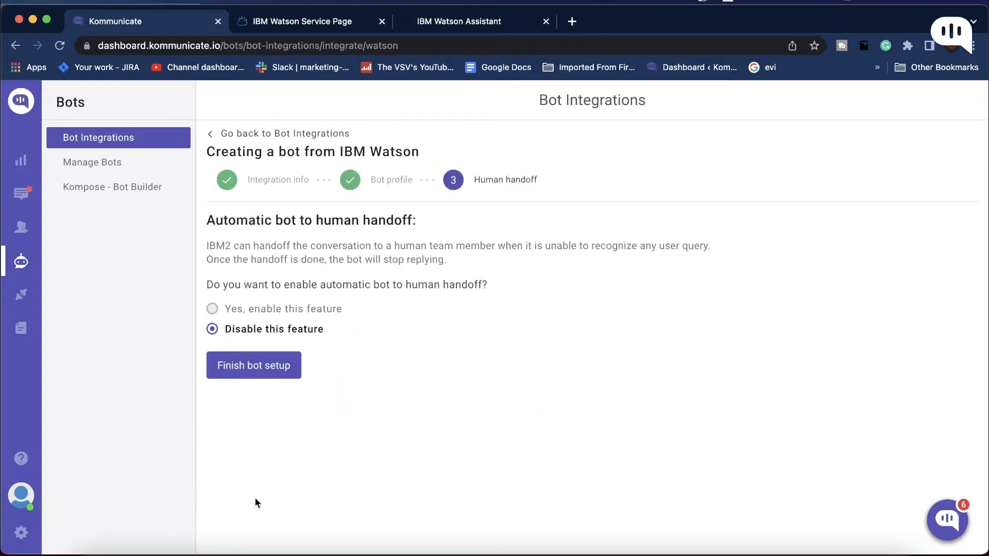
mouse_move(382, 375)
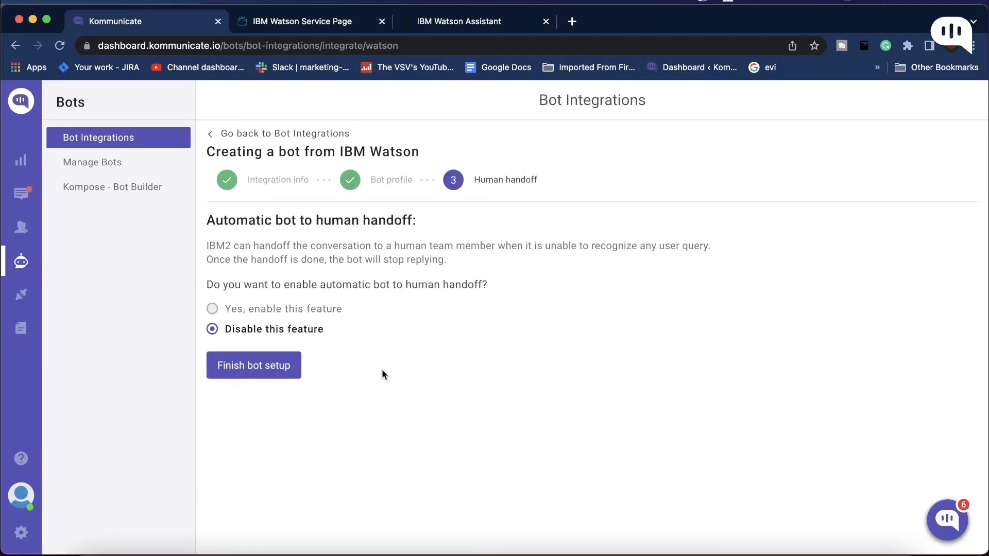
mouse_move(353, 350)
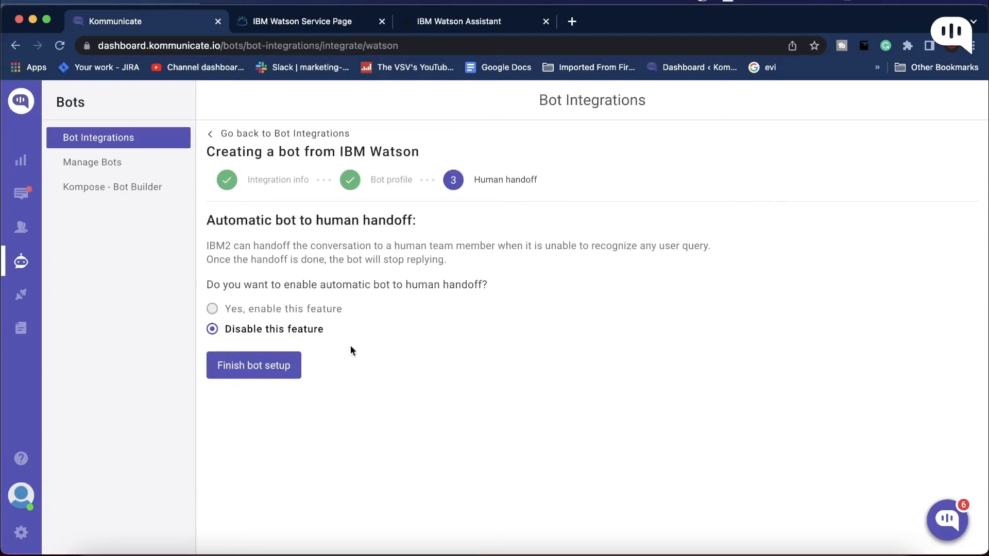
click(212, 308)
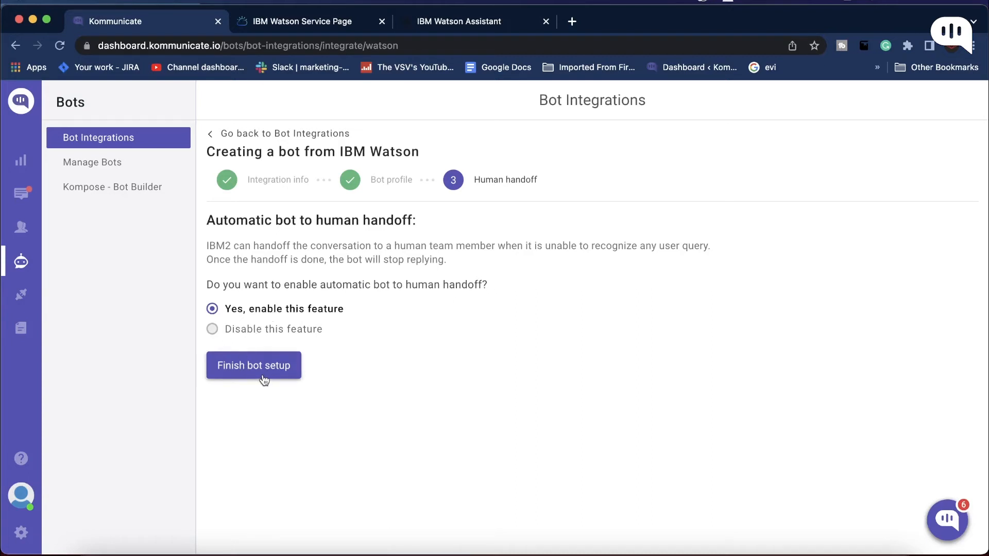
click(254, 364)
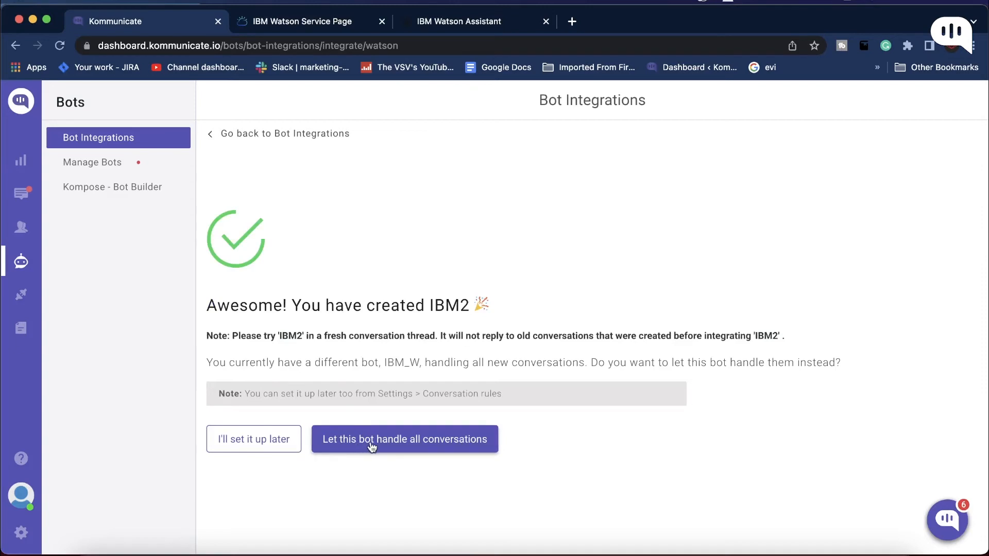
Step: Let IBM2 handle all conversations and start its test chat
click(403, 439)
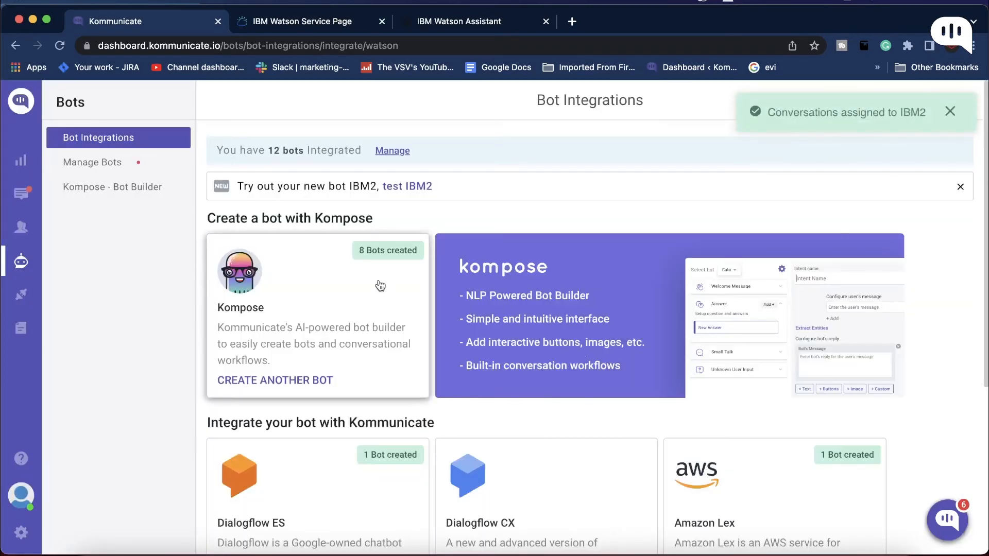
mouse_move(415, 193)
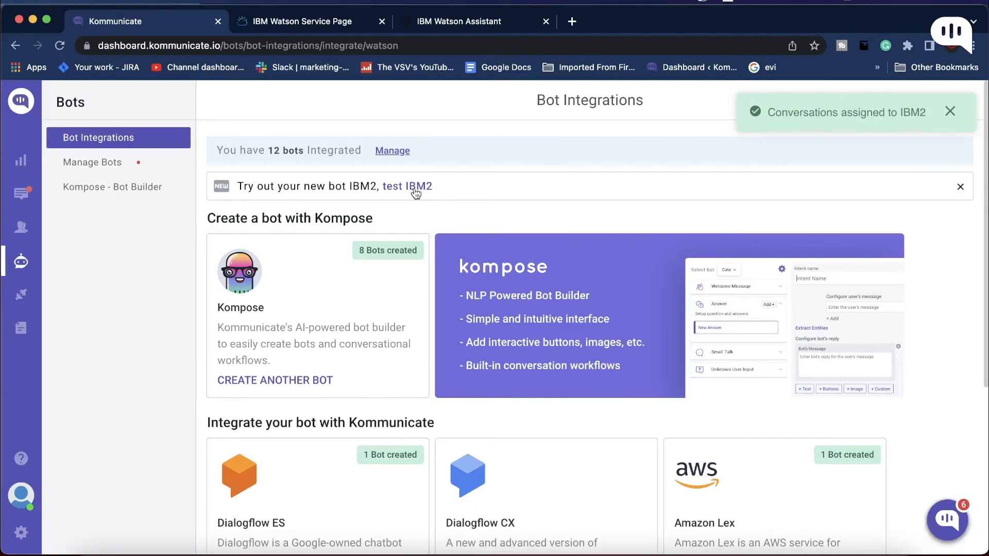
click(415, 187)
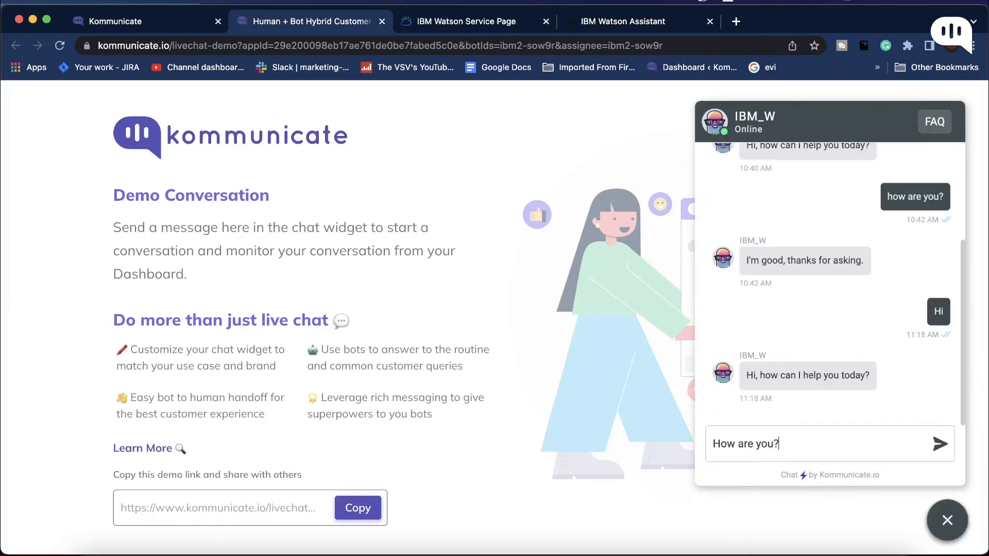
Step: Send 'How are you?' to IBM2 in the demo chat widget
click(939, 443)
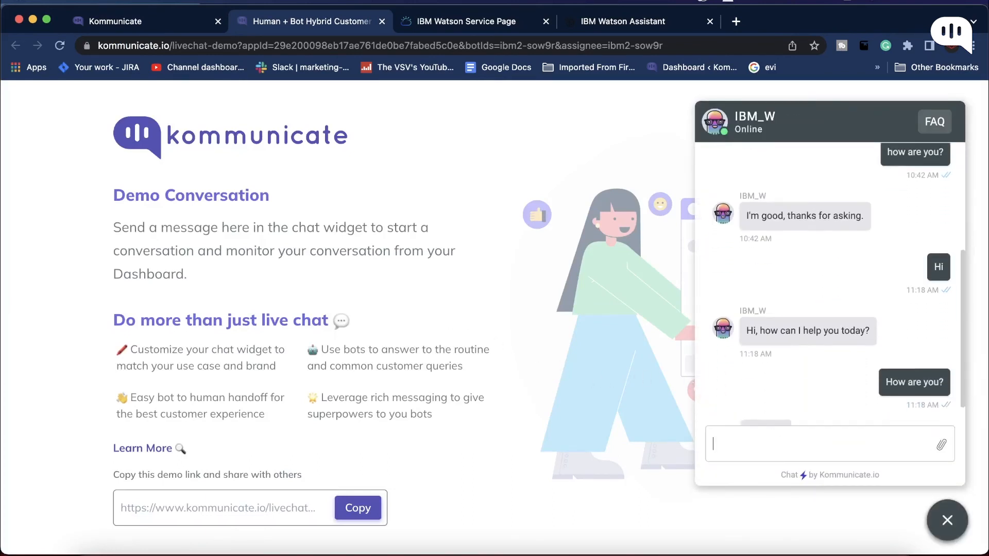